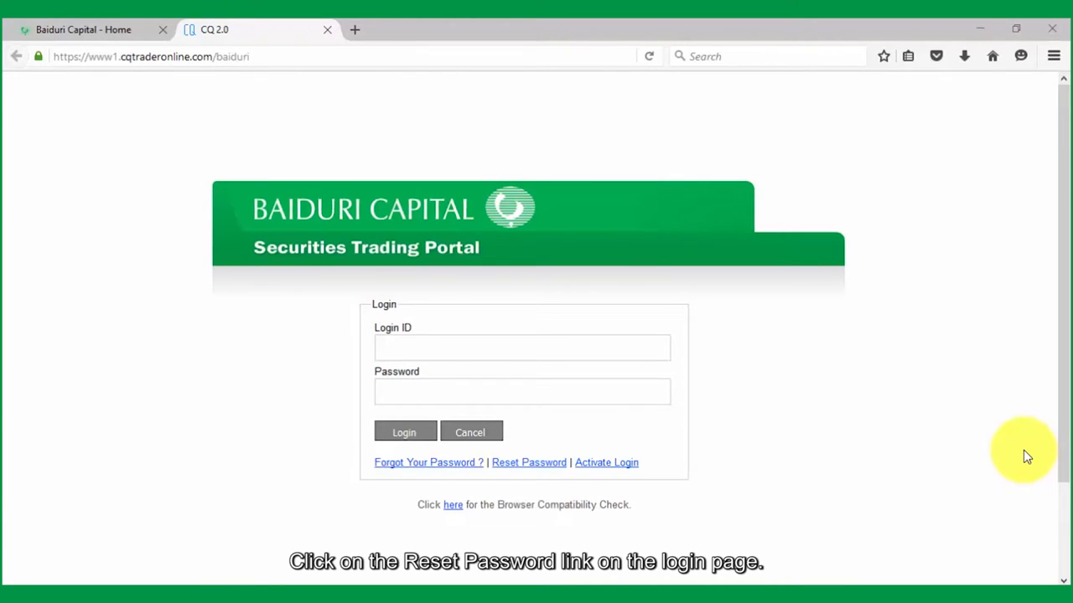
mouse_move(529, 461)
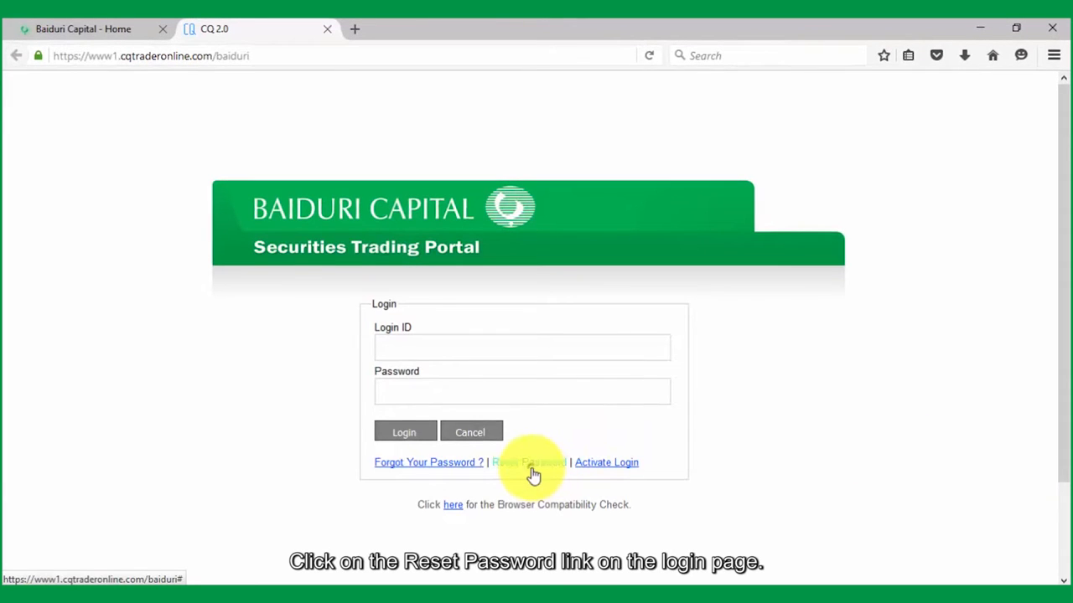
Step: Open Reset Password, enter login ID 'demoacc' and the first company password, and submit
left_click(528, 462)
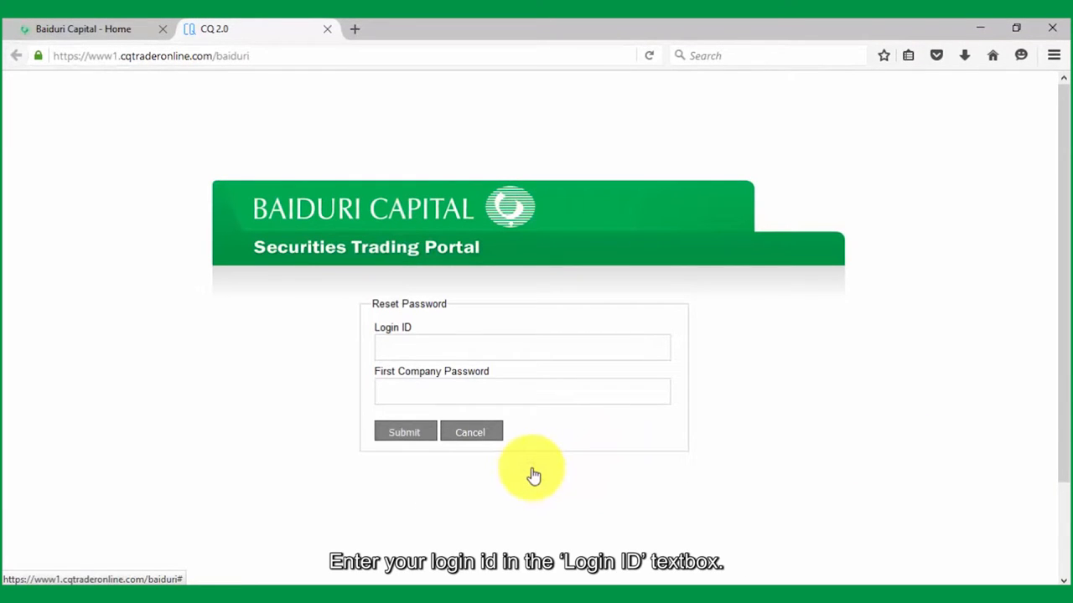
mouse_move(550, 347)
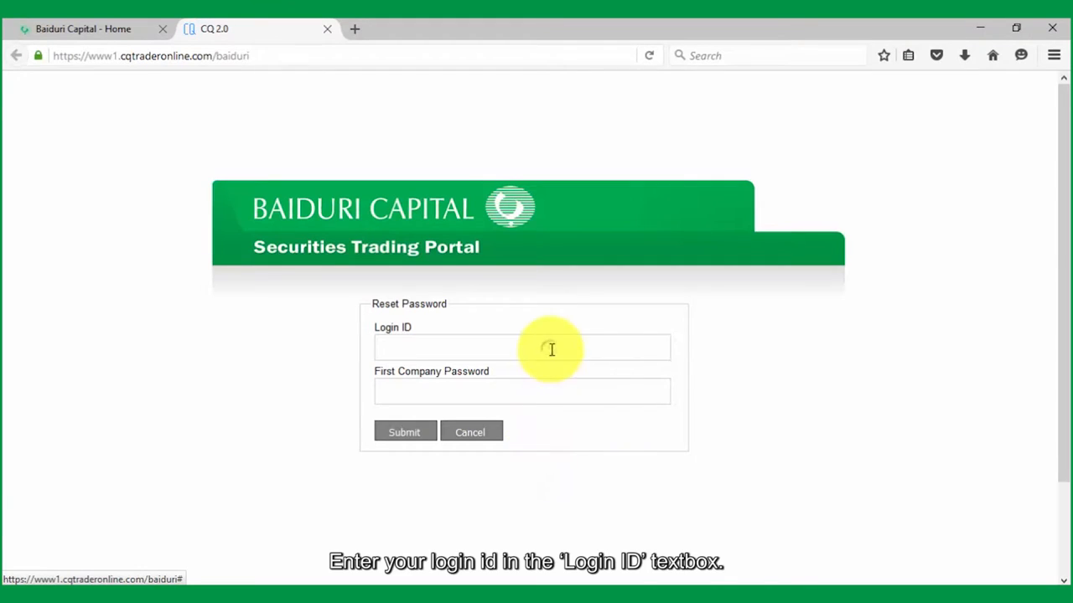
type("demoacc")
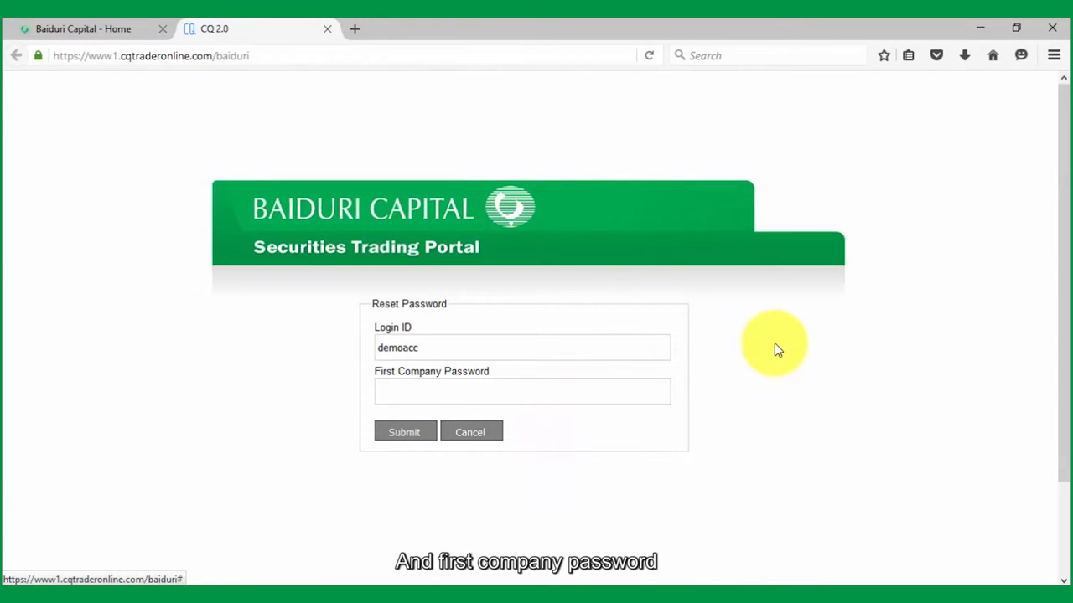
type("1")
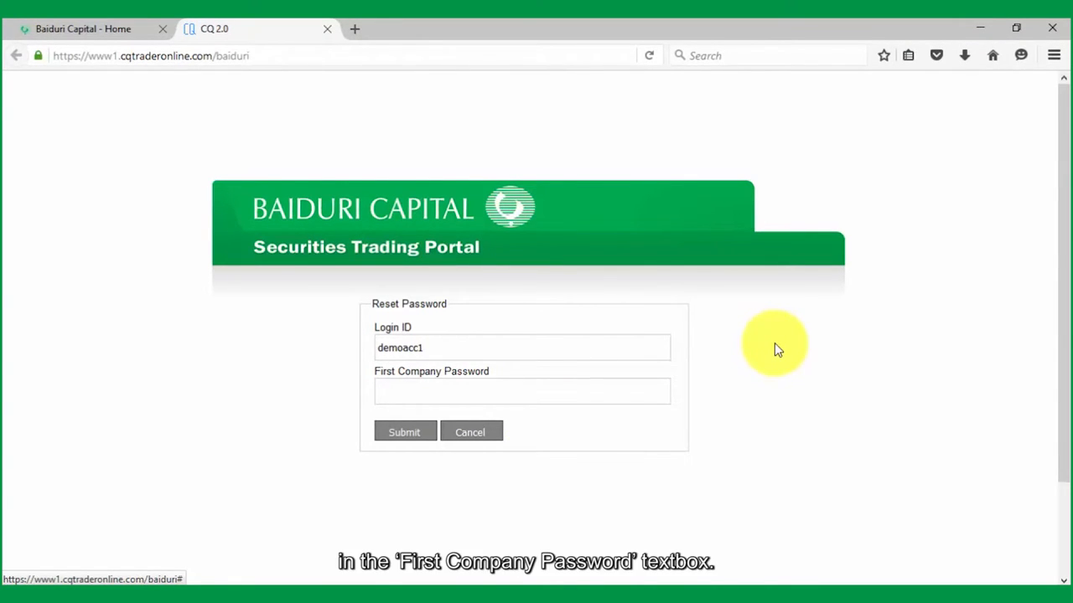
mouse_move(622, 390)
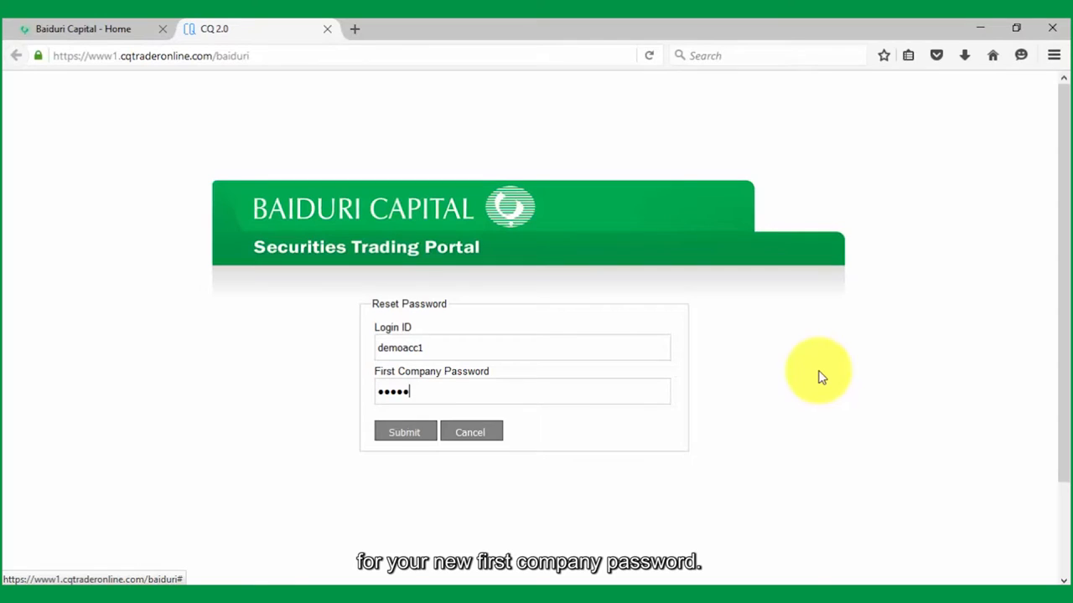
type("123")
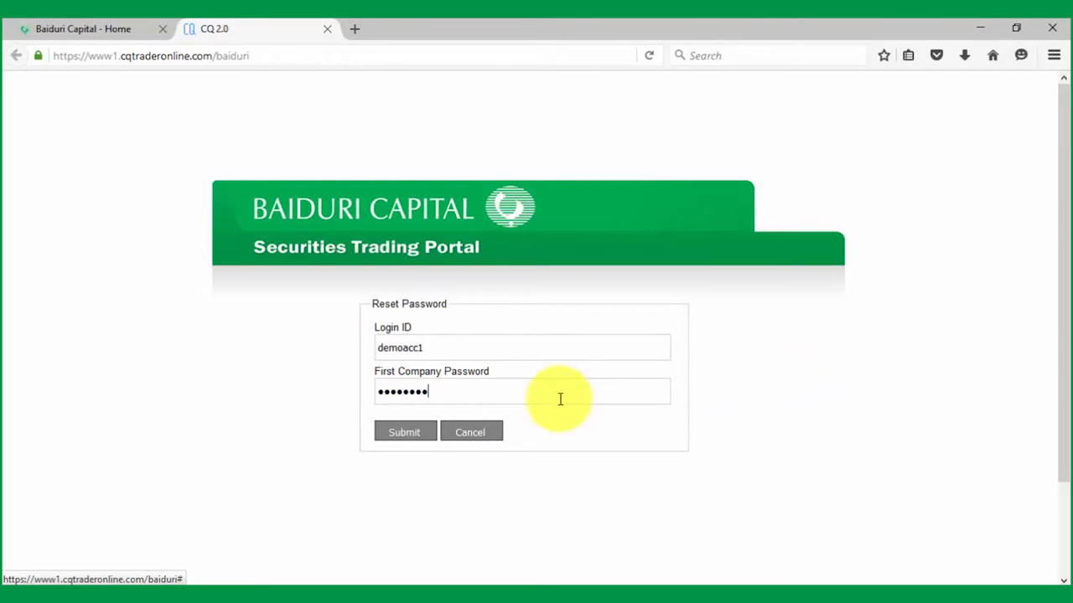
left_click(404, 432)
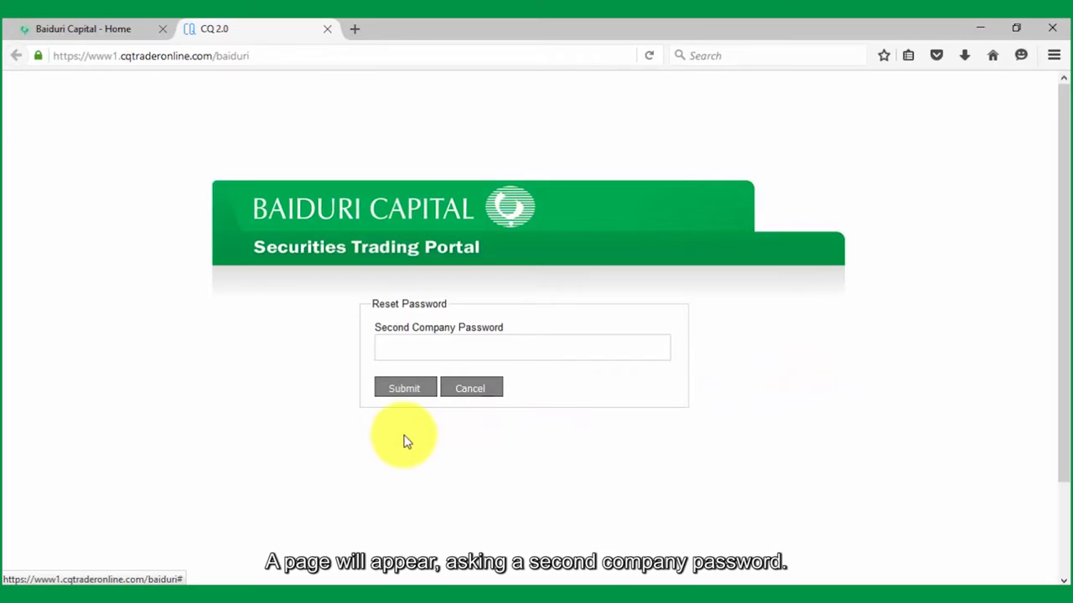
mouse_move(535, 403)
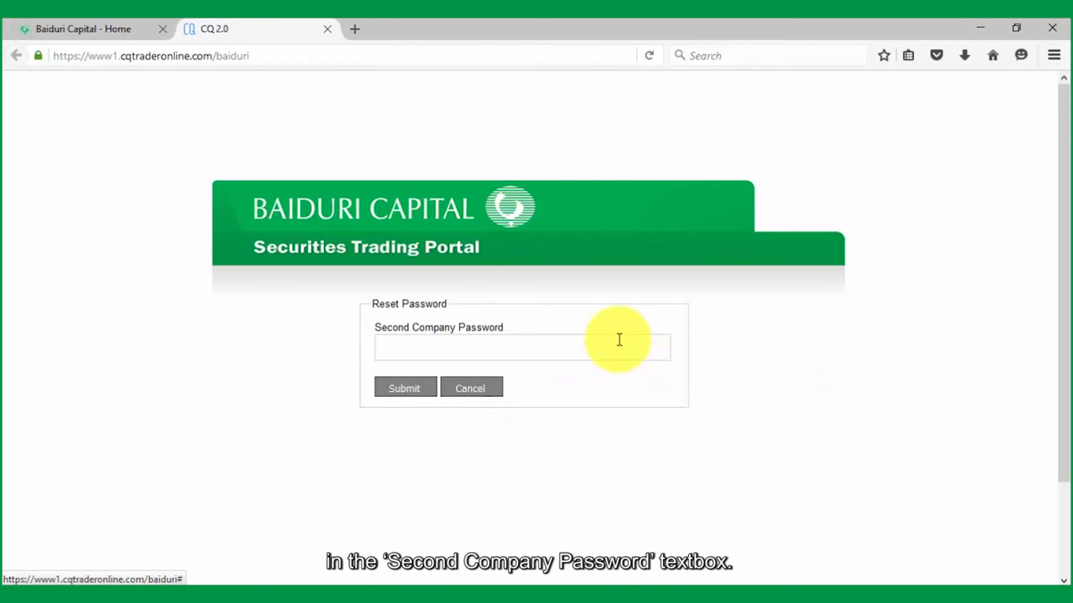
Step: Enter the second company password and submit it
left_click(522, 347)
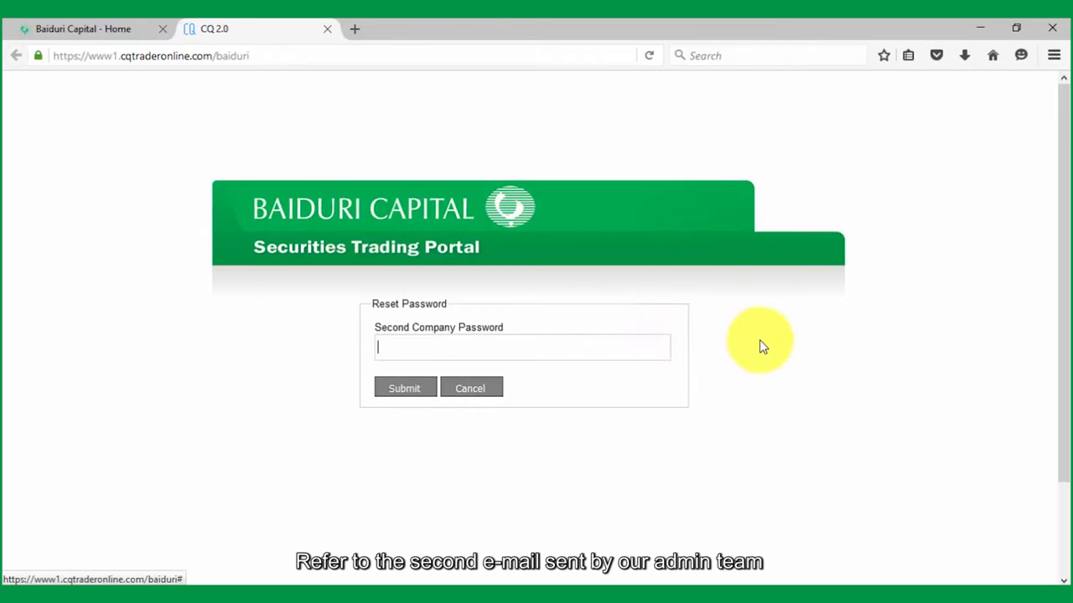
type("••")
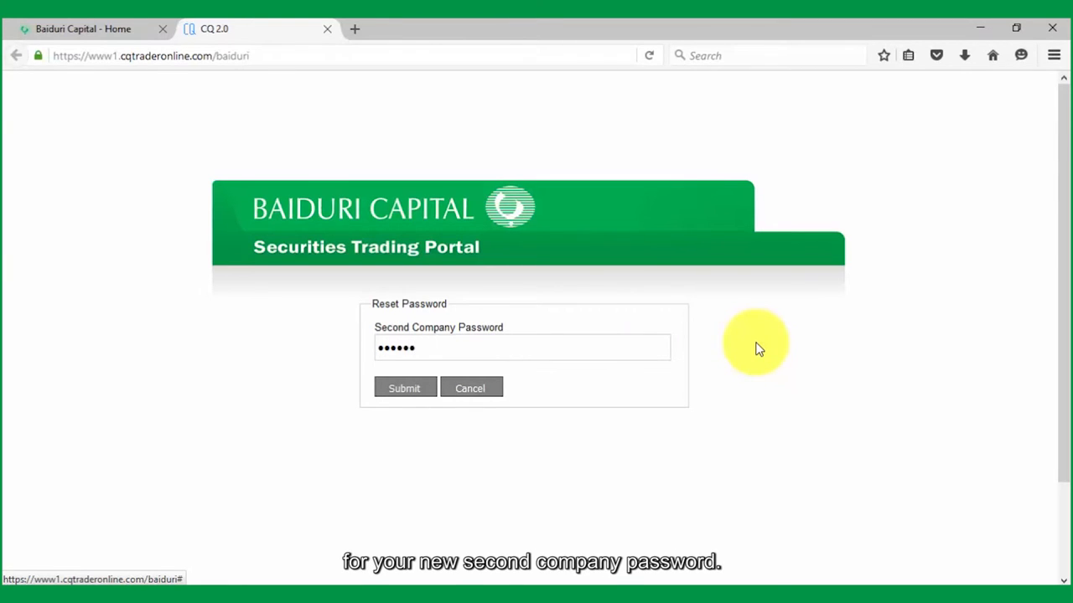
type("••")
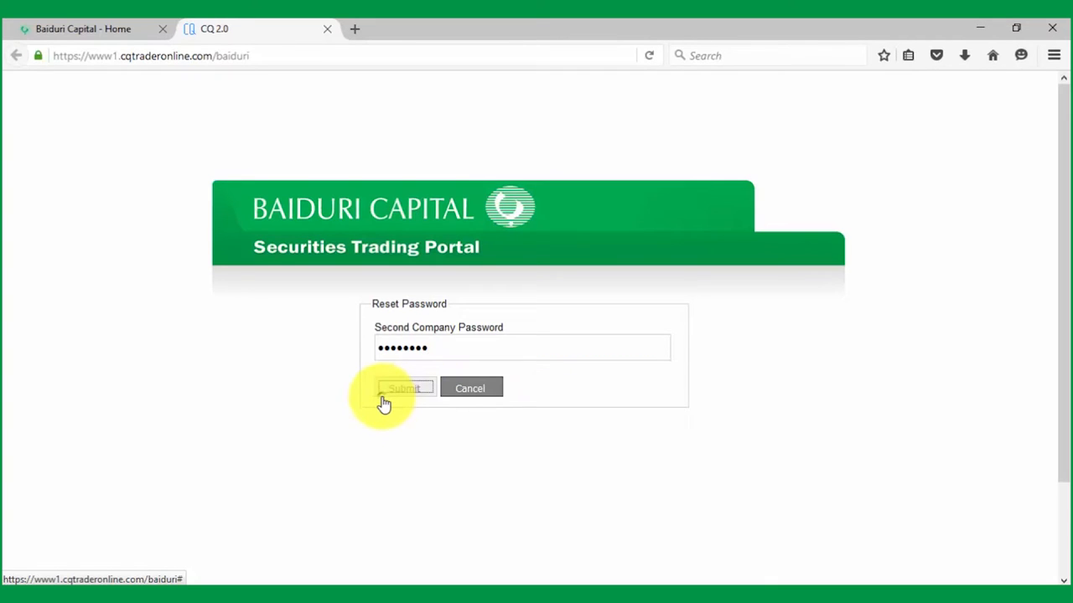
left_click(405, 388)
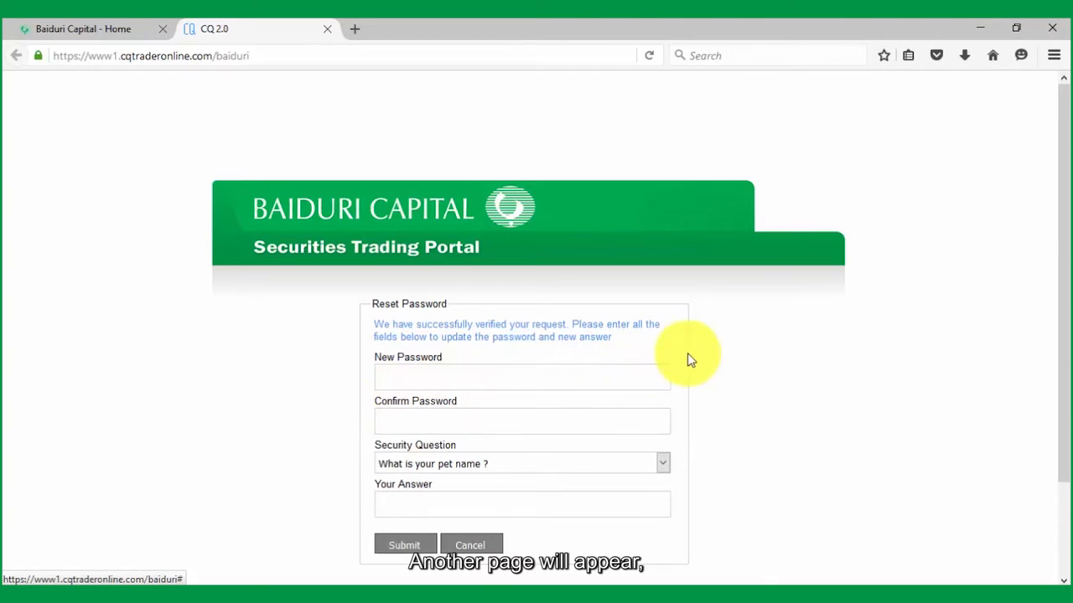
Step: Enter the seven-character new password and move to the Confirm Password box
scroll("up", 3)
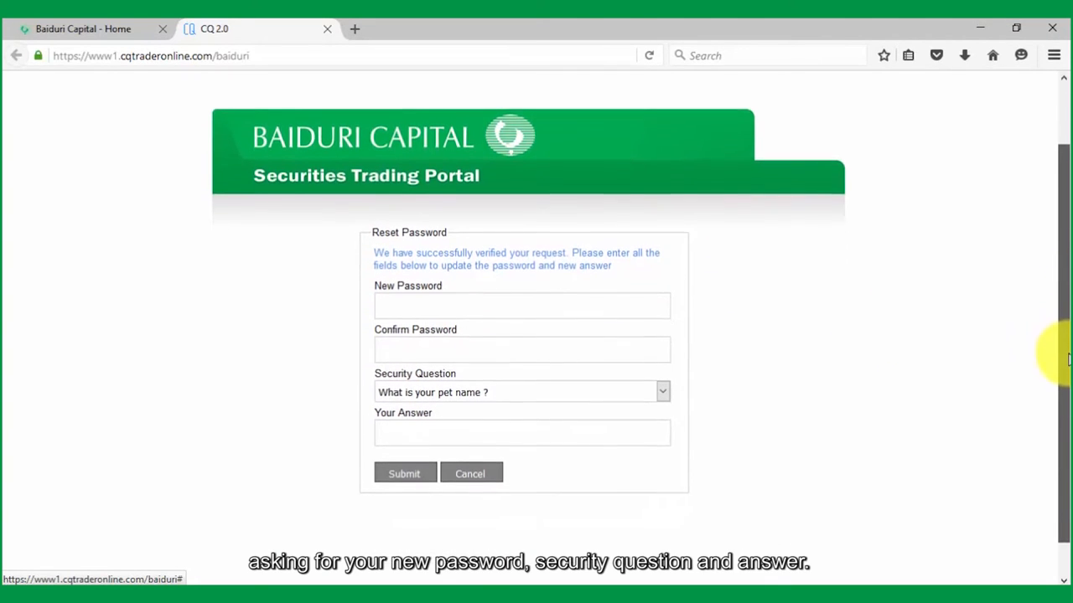
scroll("up", 3)
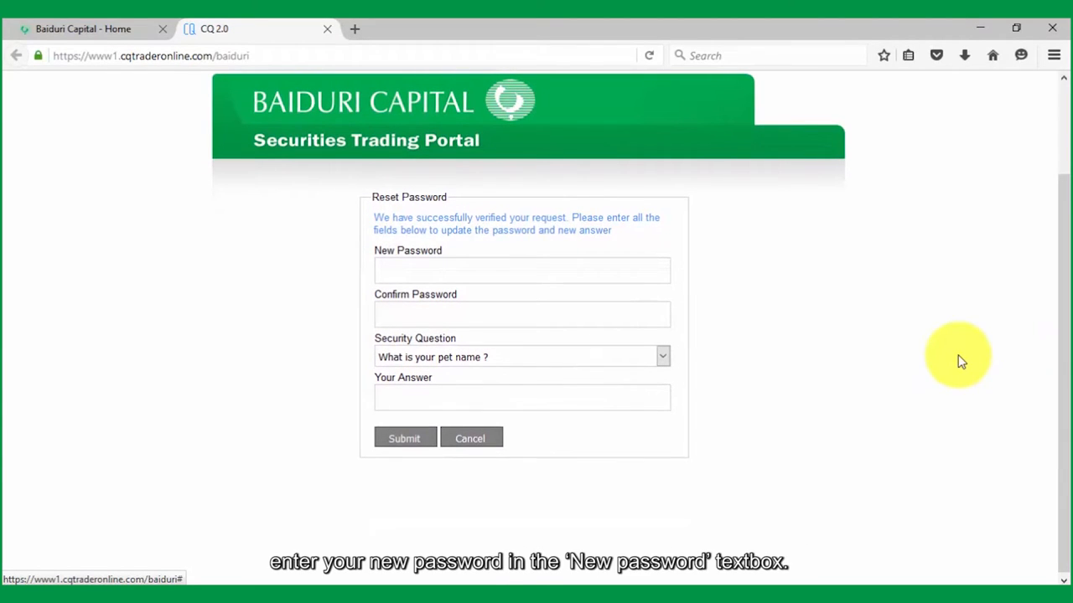
mouse_move(911, 356)
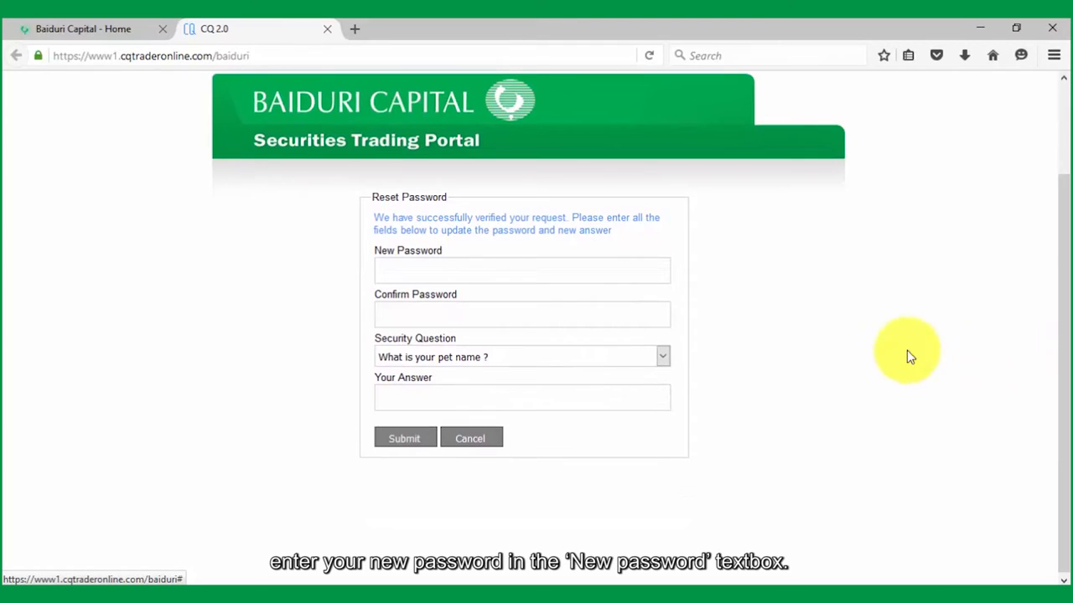
mouse_move(794, 270)
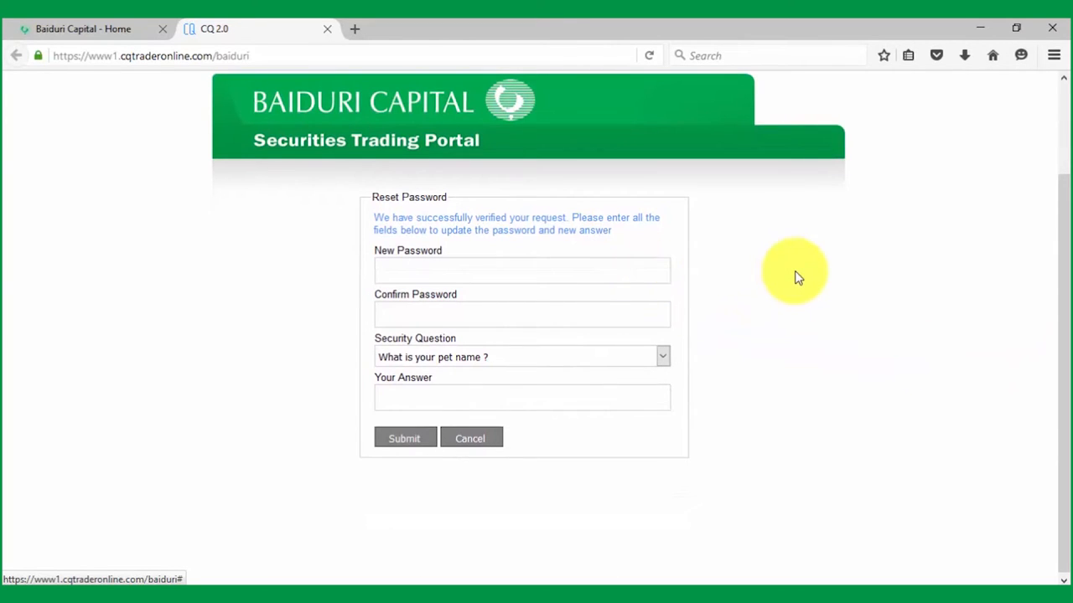
type("•••••••")
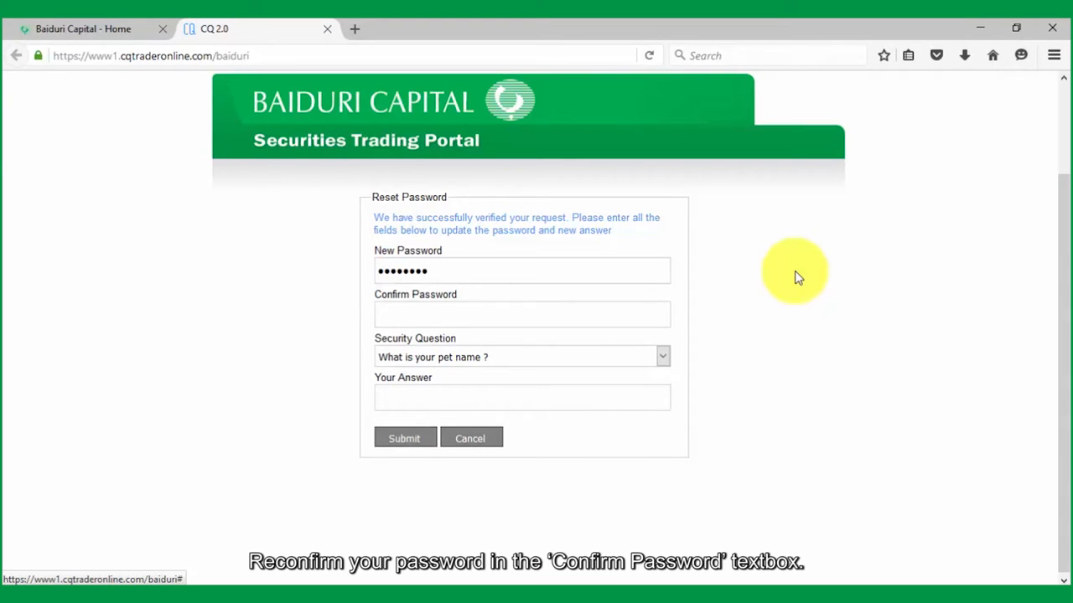
left_click(521, 314)
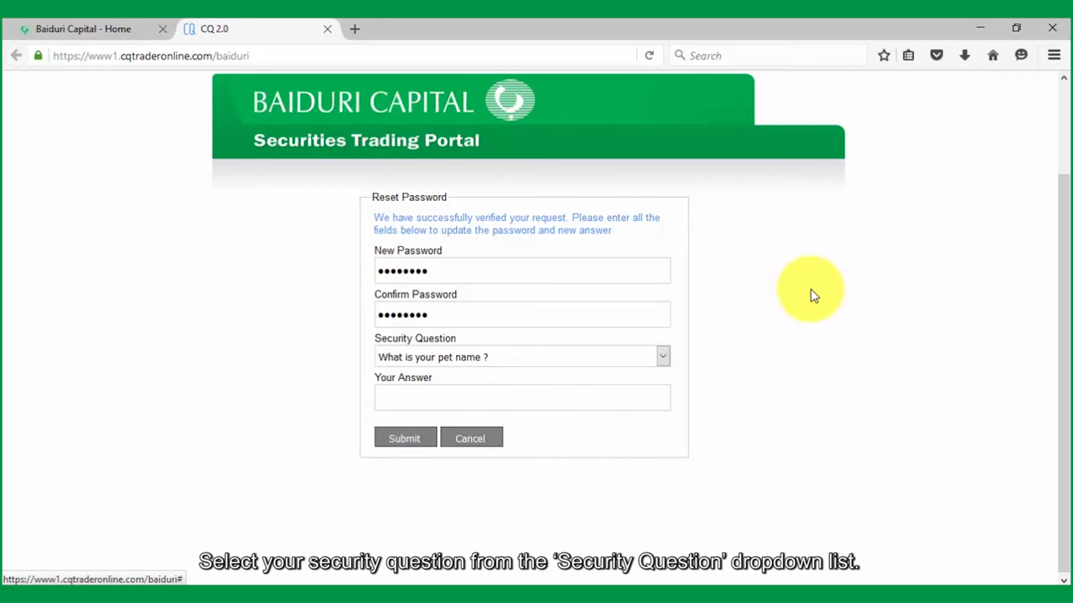
Step: Select the dream car security question, answer 'toyota', and submit the reset
left_click(662, 356)
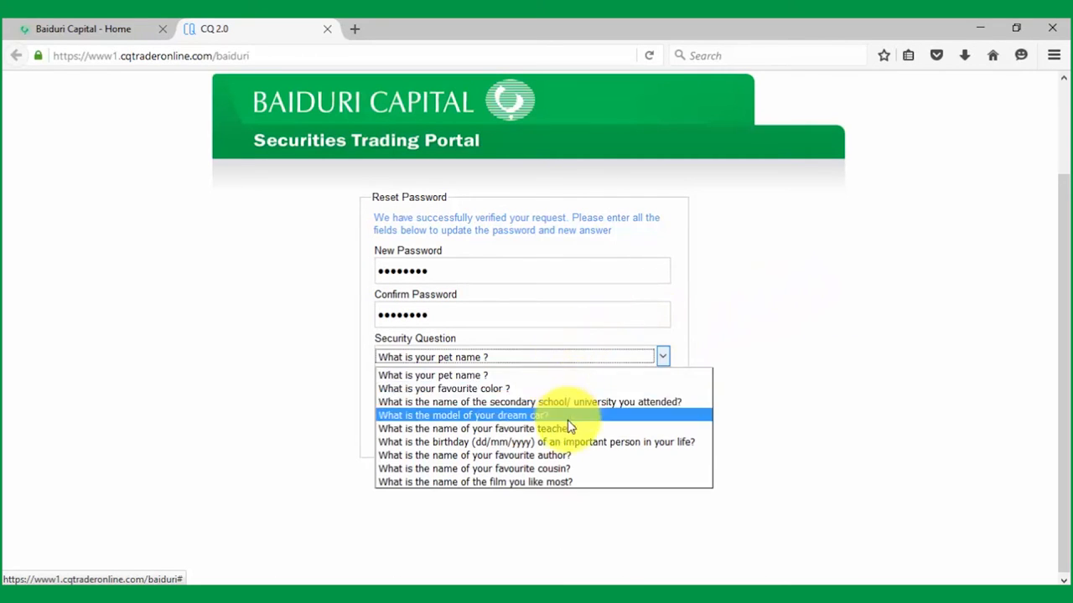
left_click(462, 415)
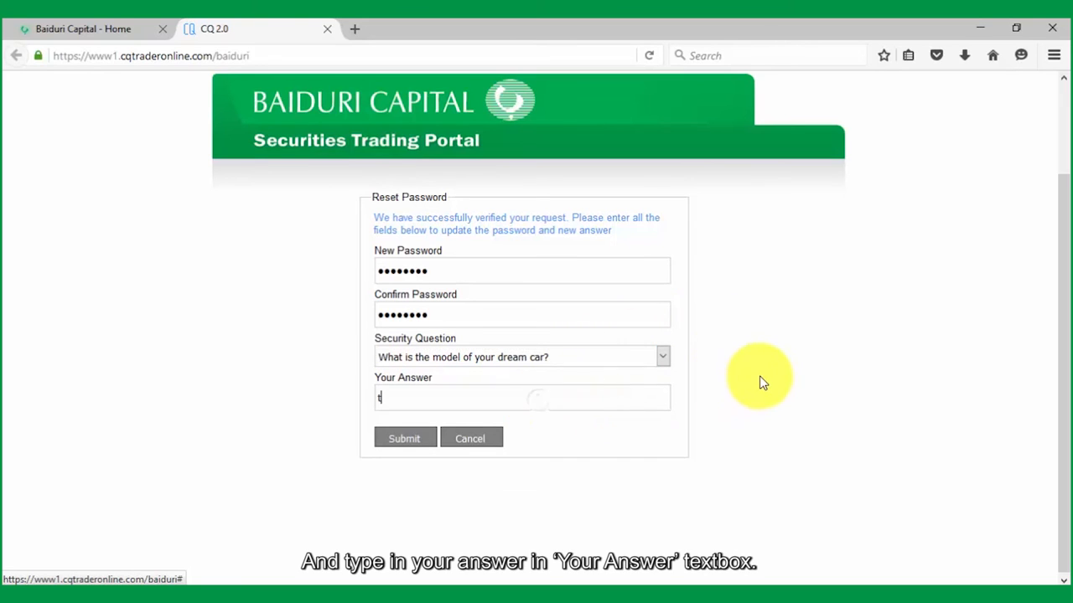
type("toyota")
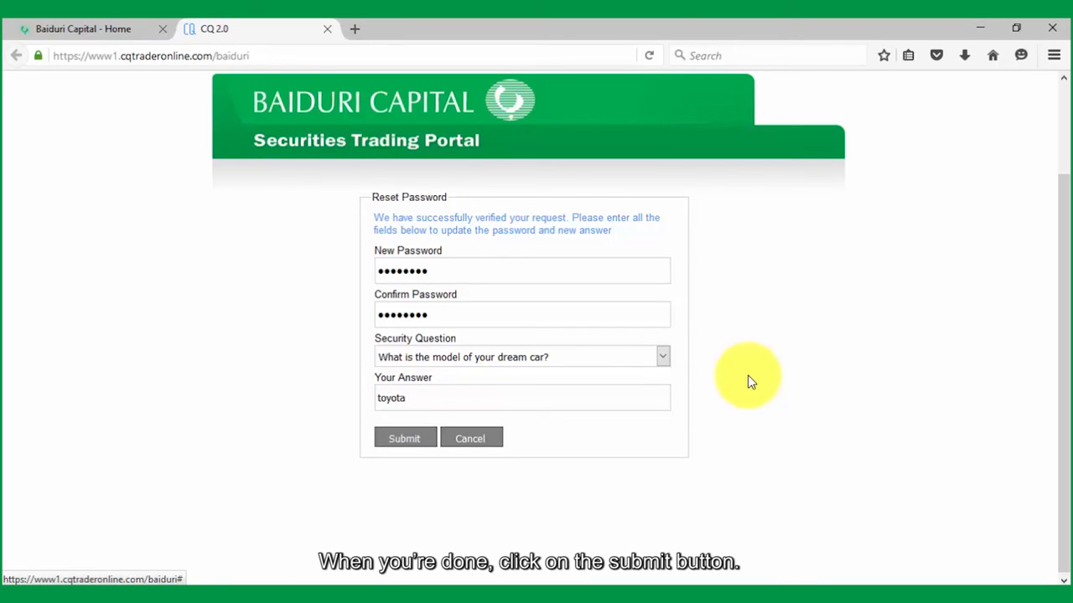
mouse_move(404, 438)
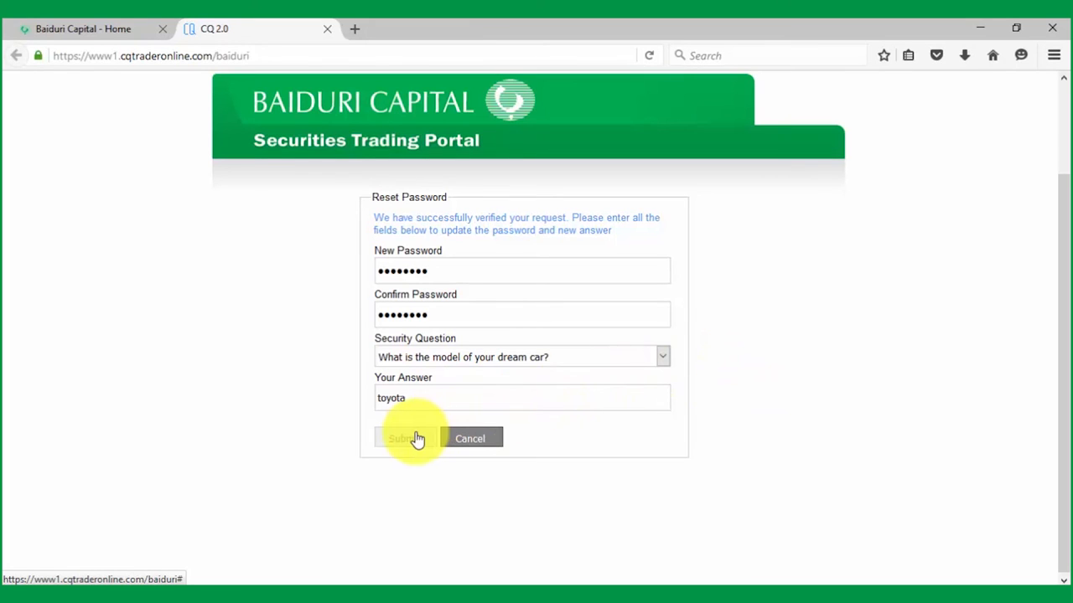
left_click(405, 438)
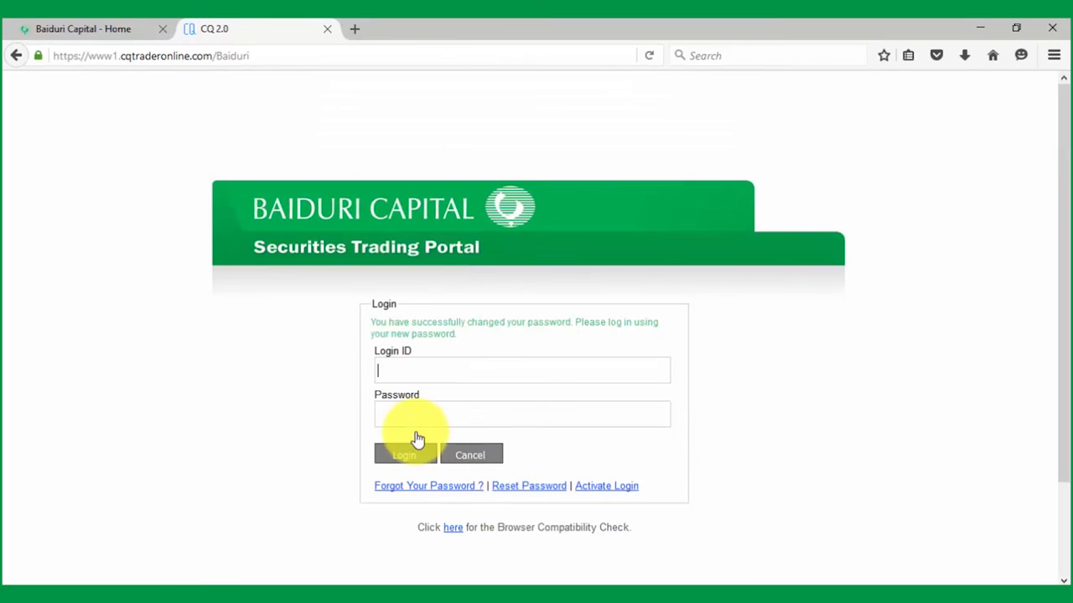
mouse_move(883, 354)
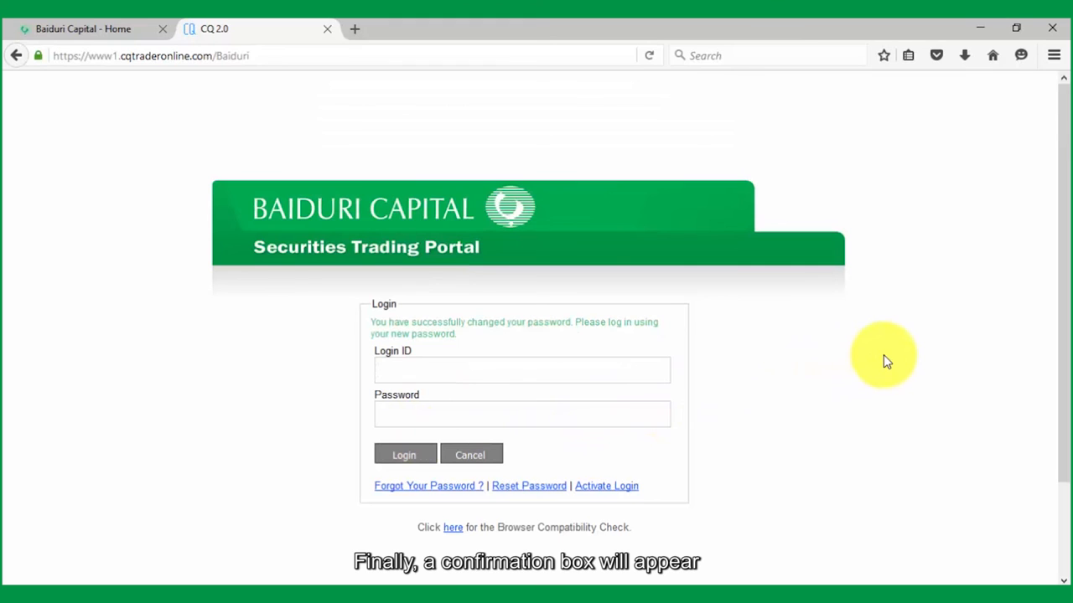
left_click(521, 370)
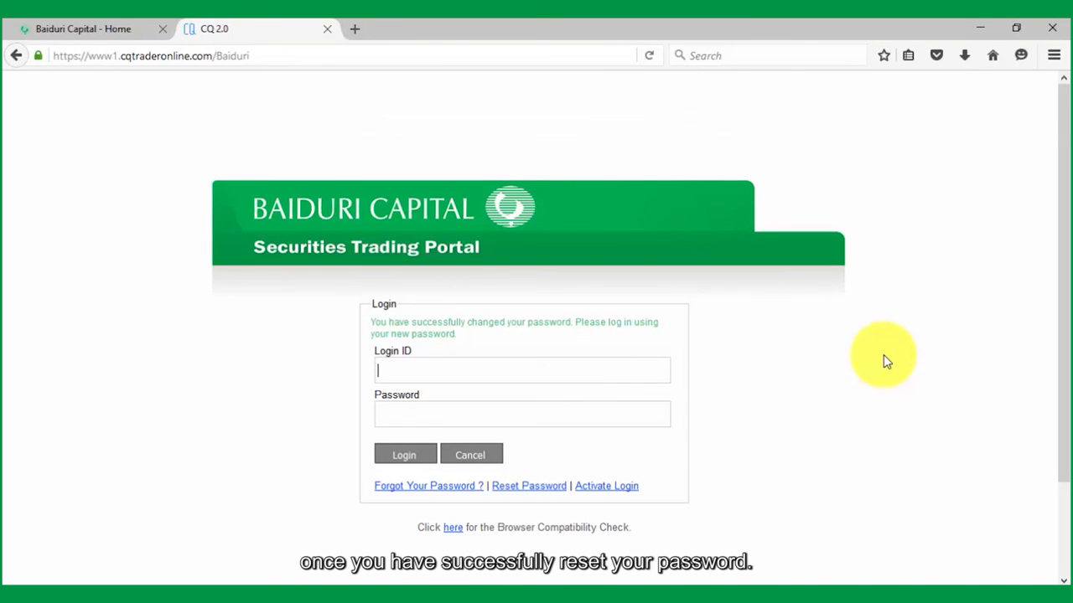